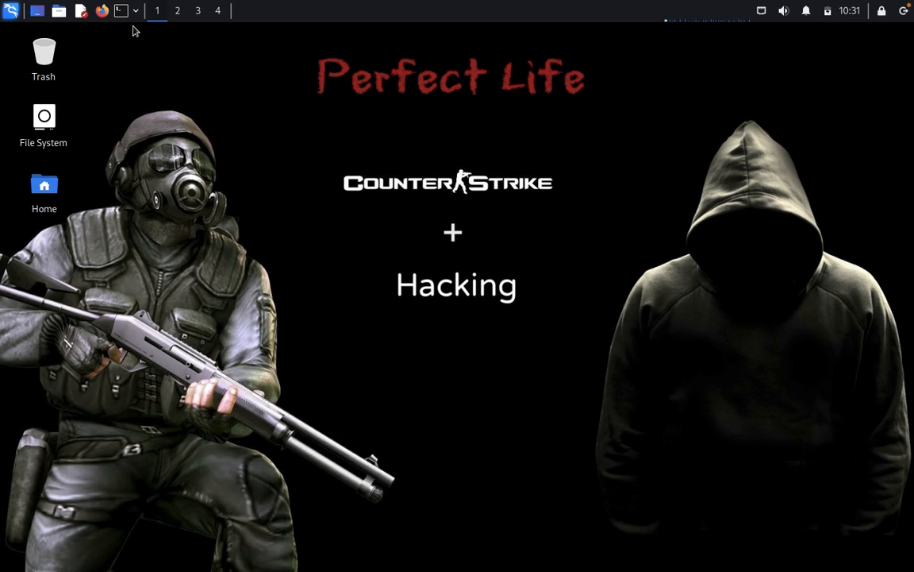
pyautogui.moveTo(323, 200)
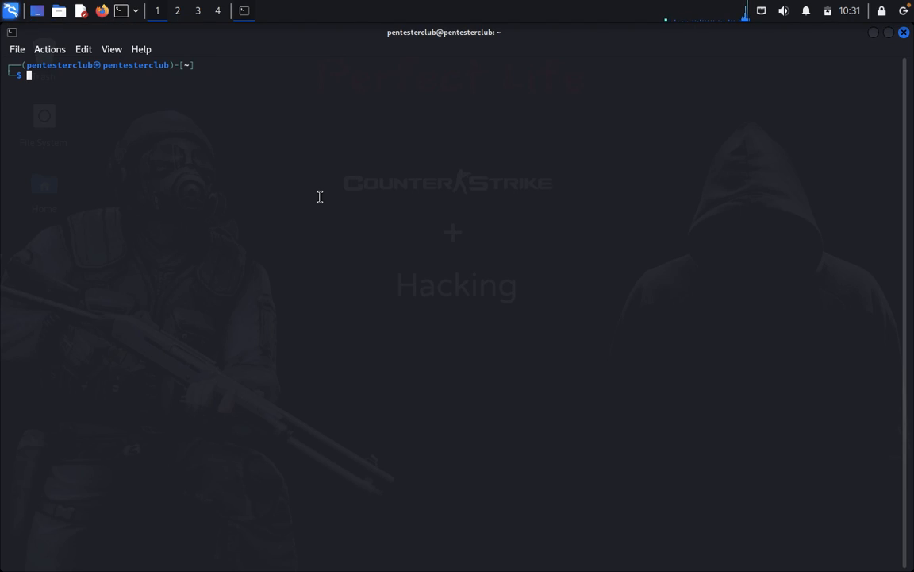
# Step: Run uniscan, then answer y to install the missing package via apt
pyautogui.write('uniscan')
pyautogui.write('y')
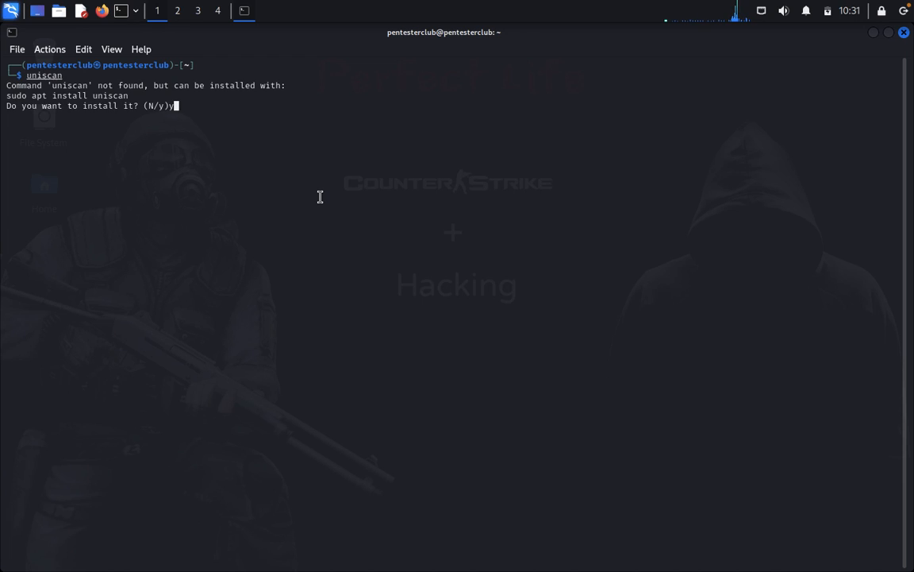
pyautogui.press('Return')
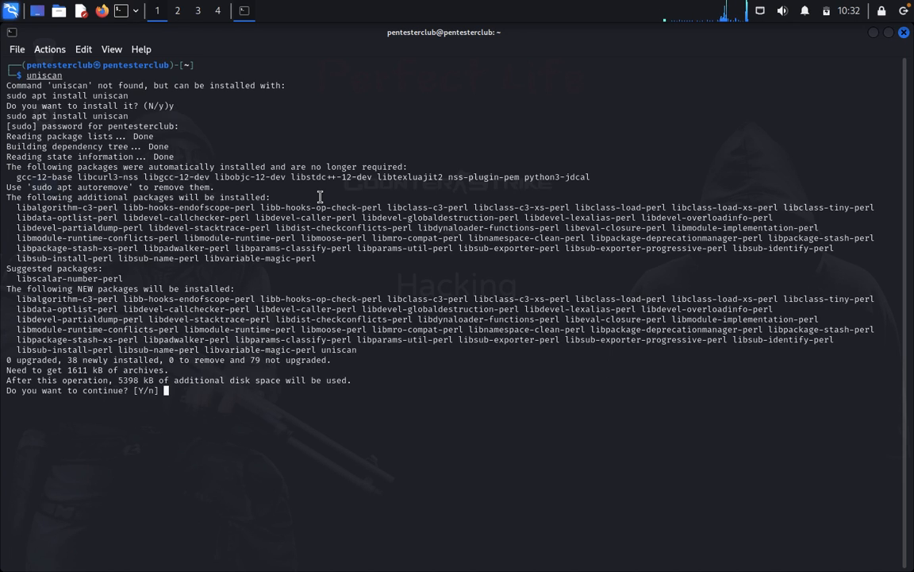
pyautogui.write('y')
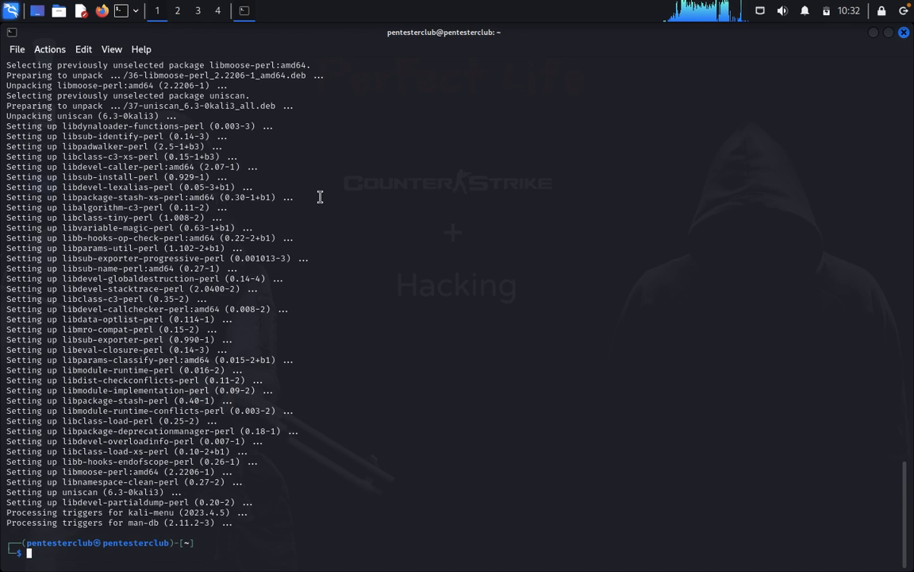
# Step: Run uniscan --help to list its available options
pyautogui.write('uniscan')
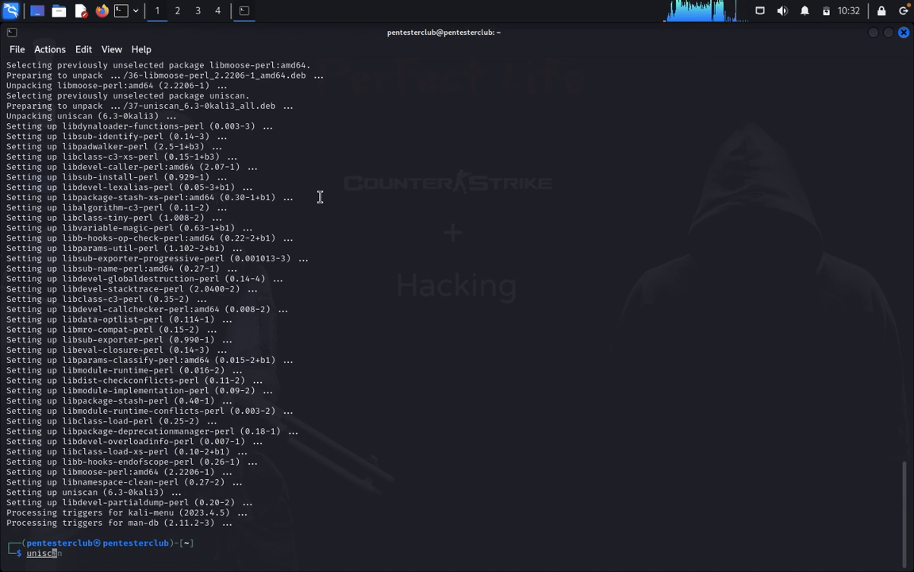
pyautogui.write('--hel')
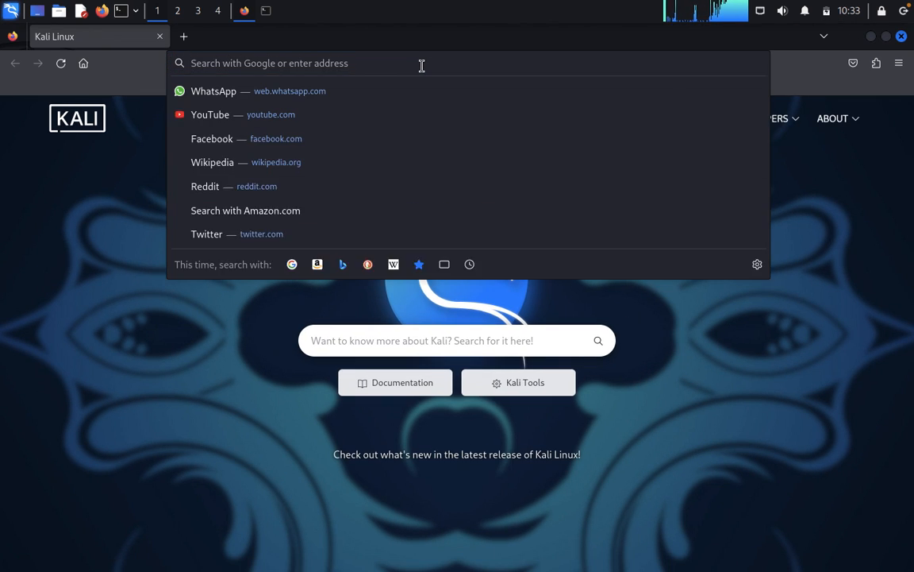
# Step: Load testphp.vulnweb.com in the Firefox address bar
pyautogui.write('t')
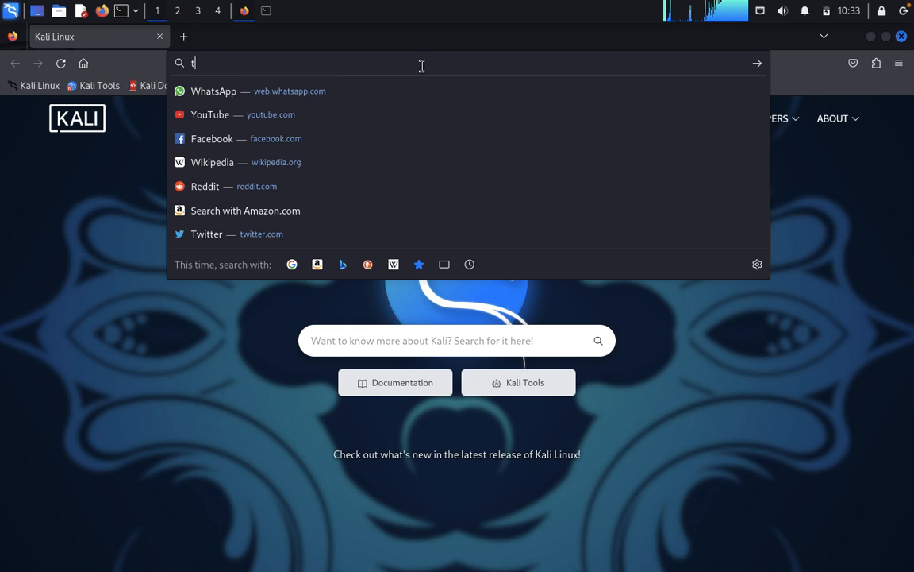
pyautogui.write('estphp.')
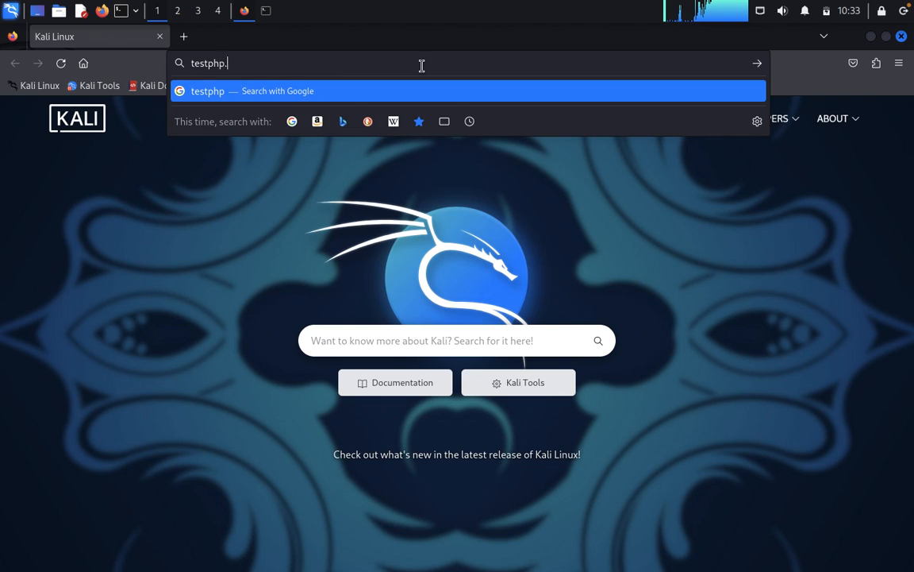
pyautogui.write('vulnweb.com')
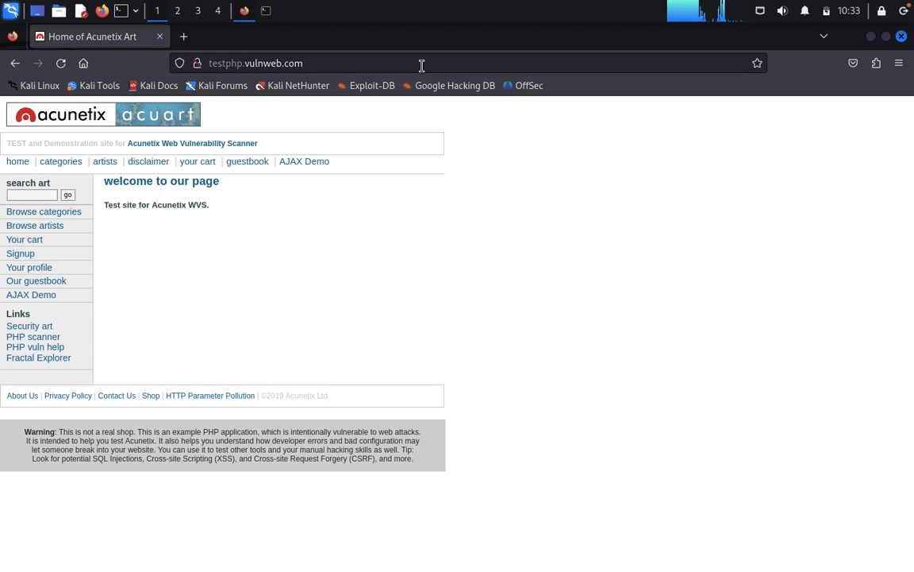
# Step: Extend the address to /listproducts.php?cat=1 and copy the full URL
pyautogui.click(310, 63)
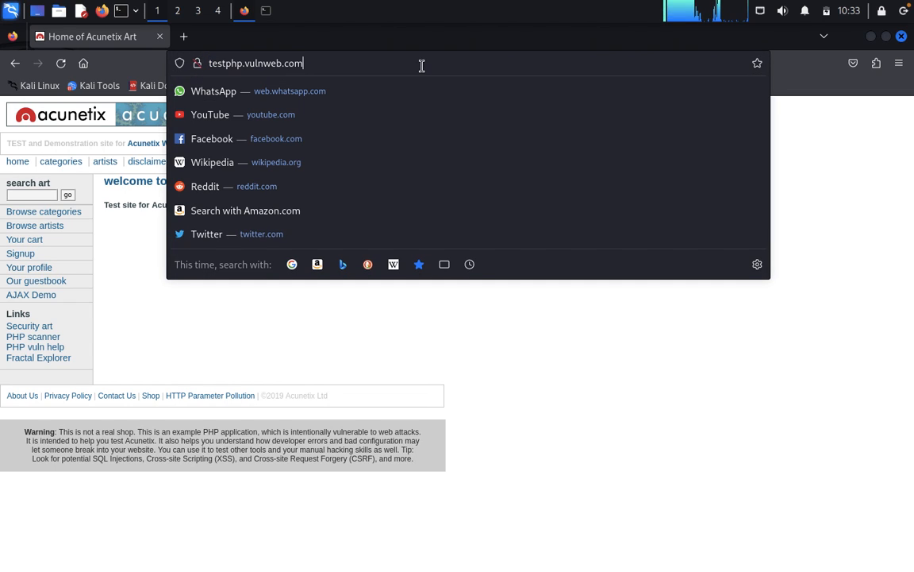
pyautogui.write('/list')
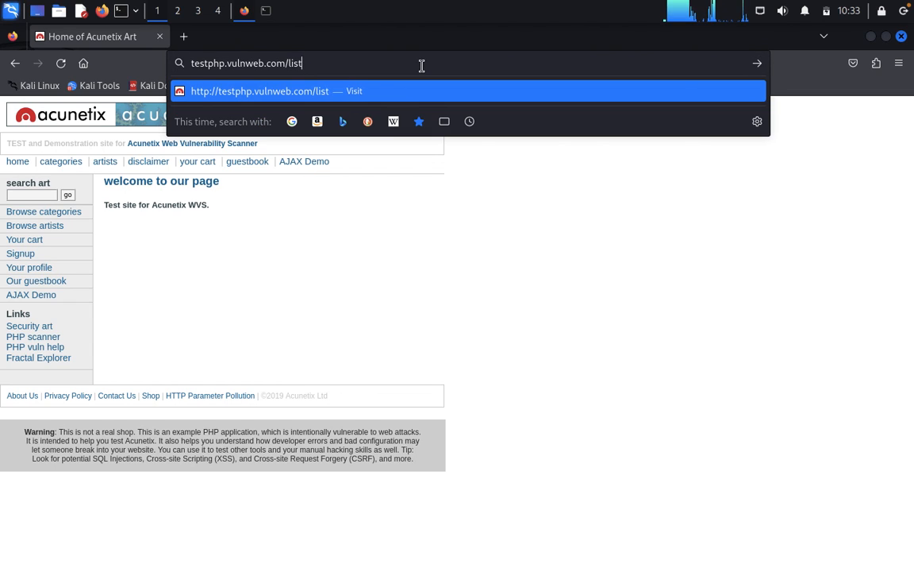
pyautogui.write('produ')
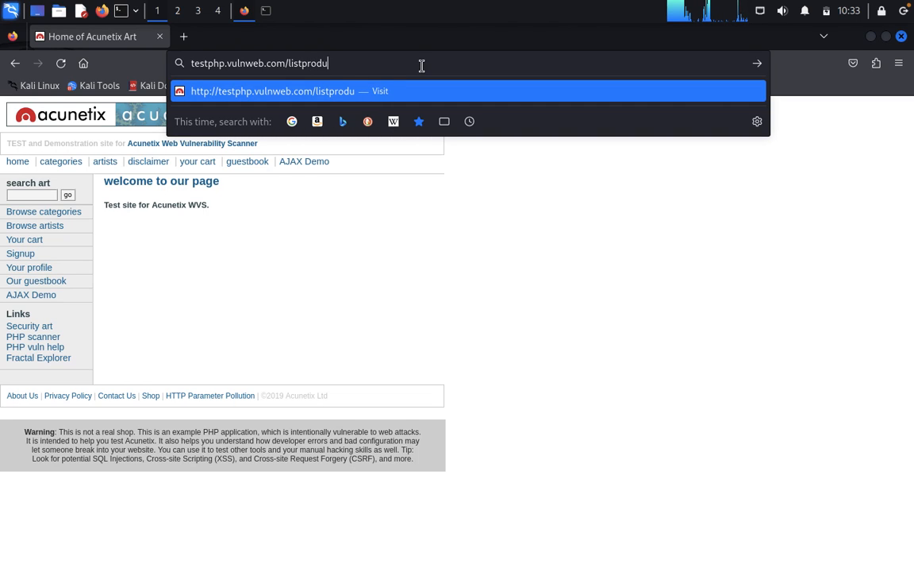
pyautogui.write('cts')
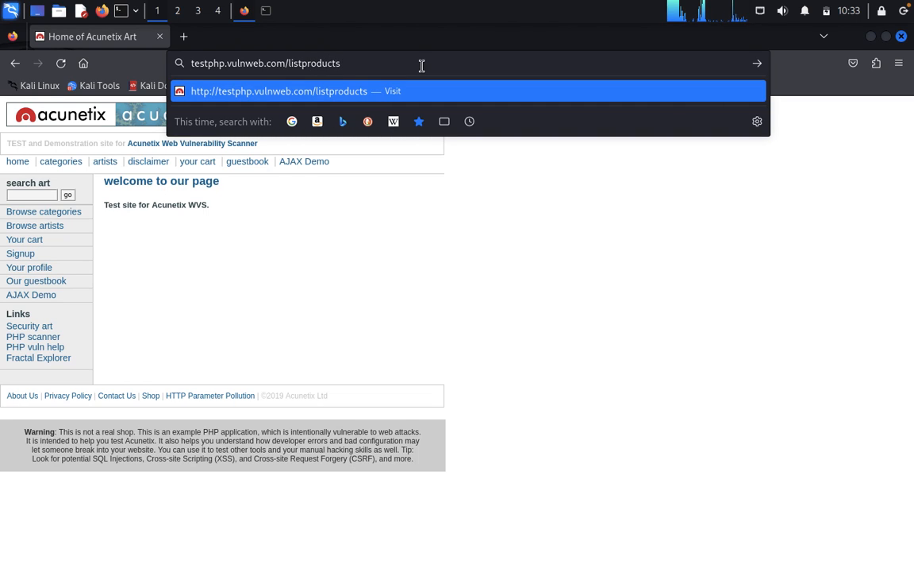
pyautogui.write('.php')
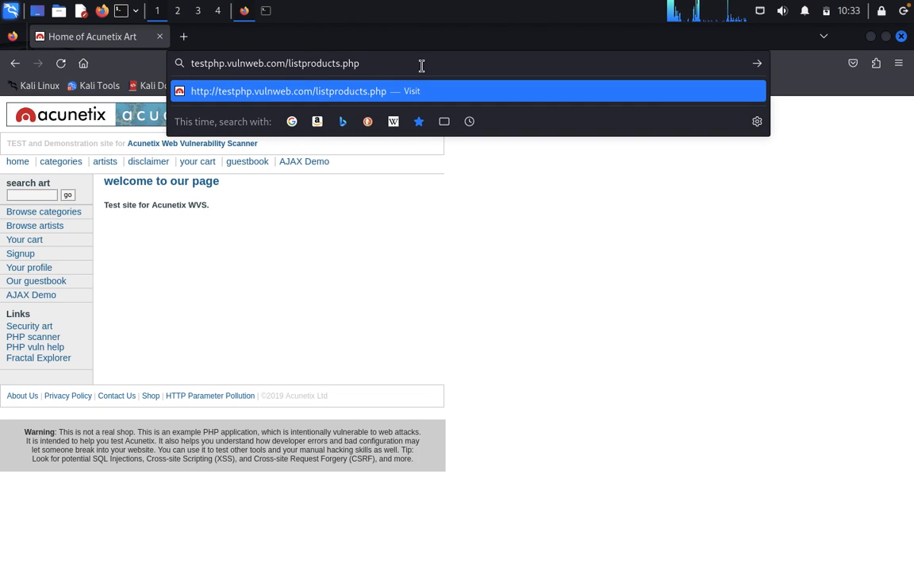
pyautogui.write('?cat')
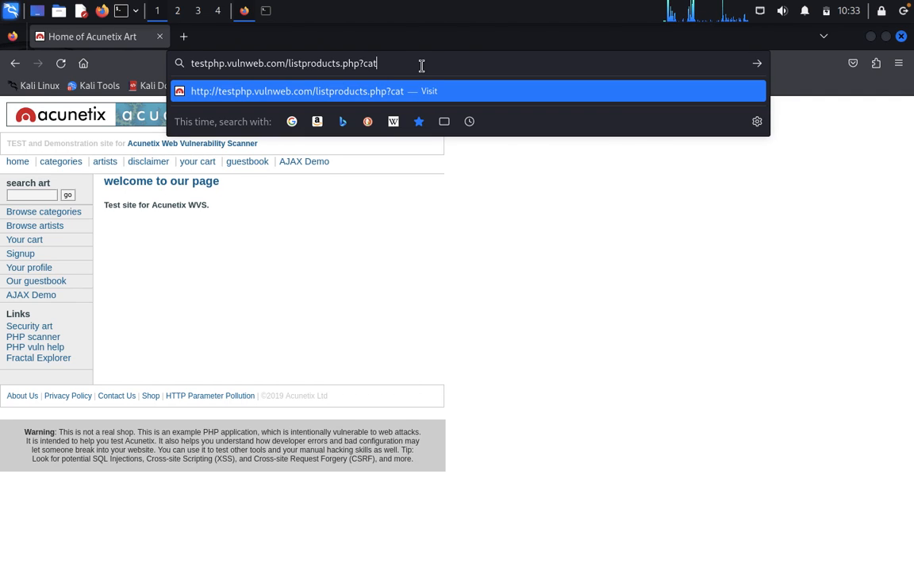
pyautogui.write('=1')
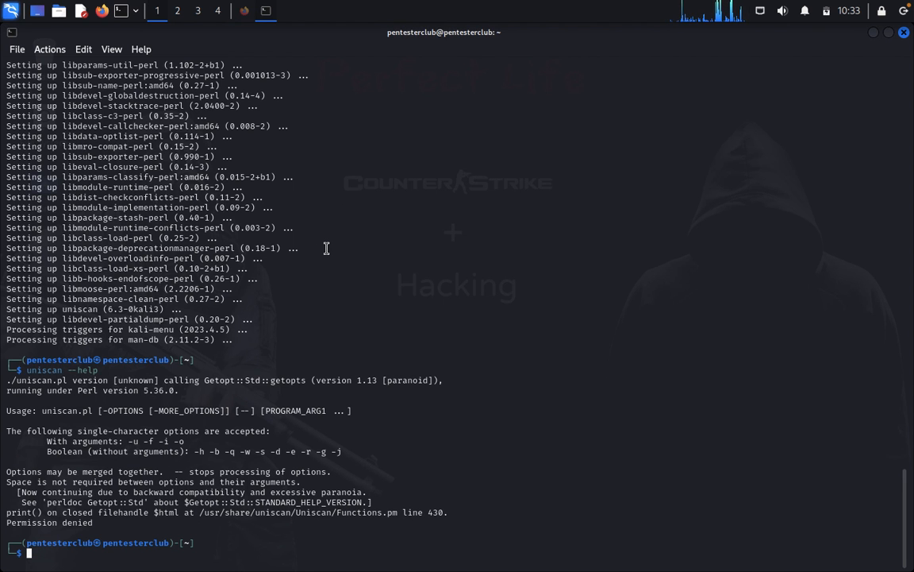
# Step: Compose uniscan -u with the copied listproducts.php?cat=1 URL pasted in quotes
pyautogui.write('uniscan --help')
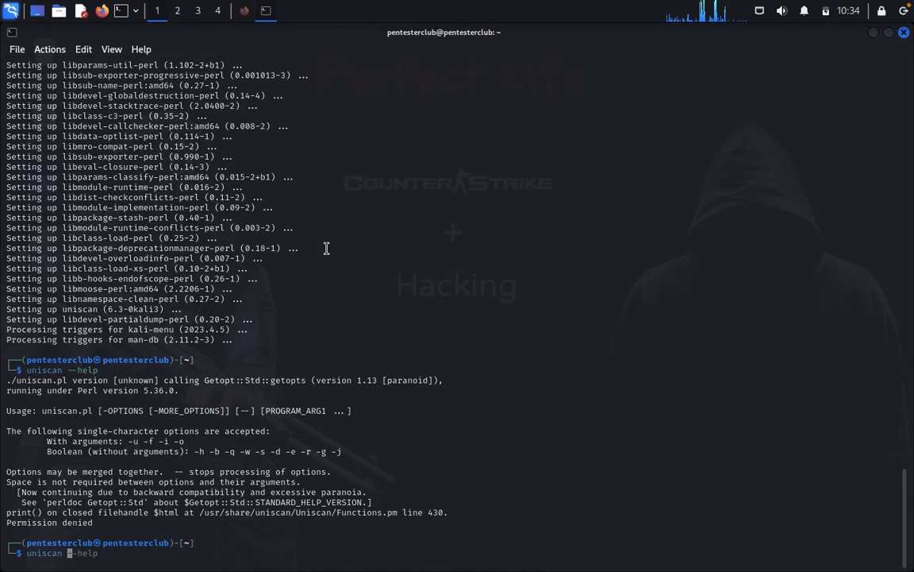
pyautogui.moveTo(176, 419)
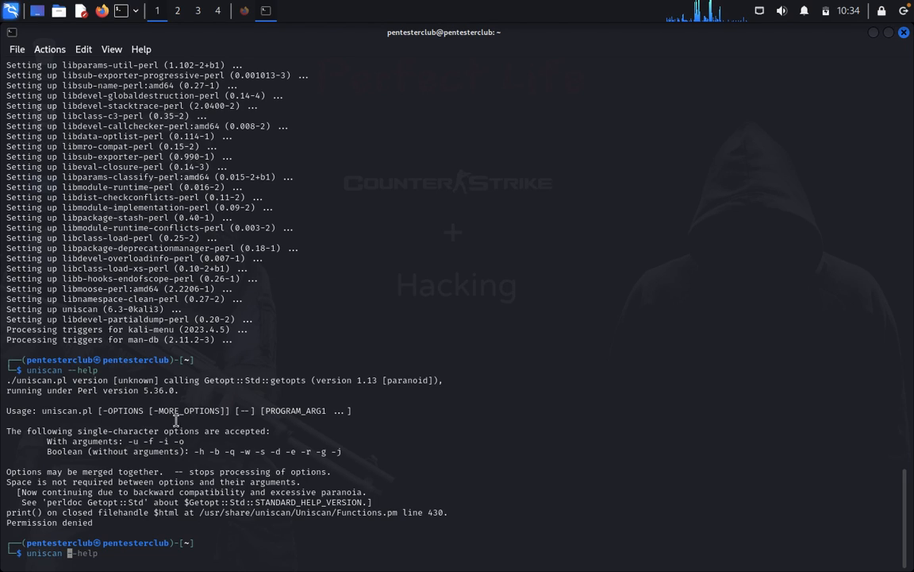
pyautogui.moveTo(207, 441)
pyautogui.write(' -u "')
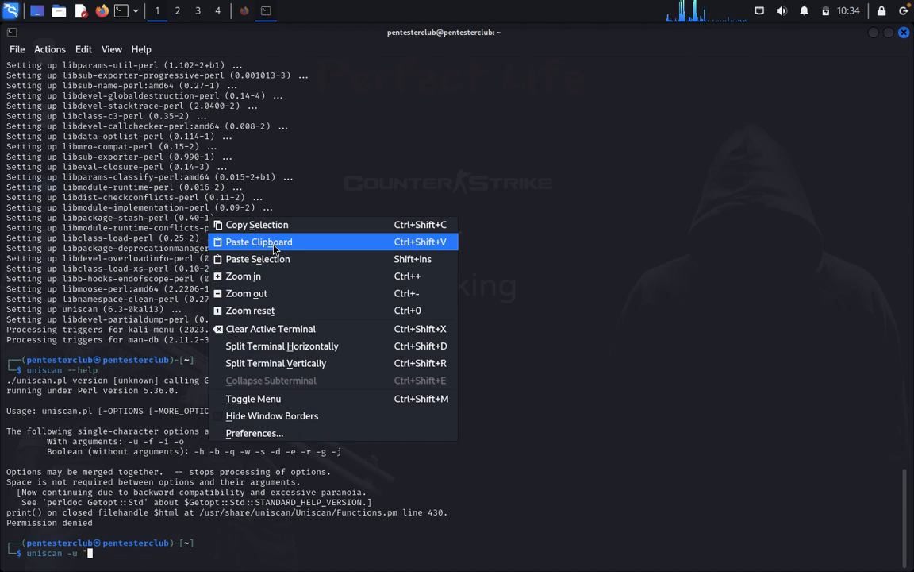
pyautogui.click(257, 241)
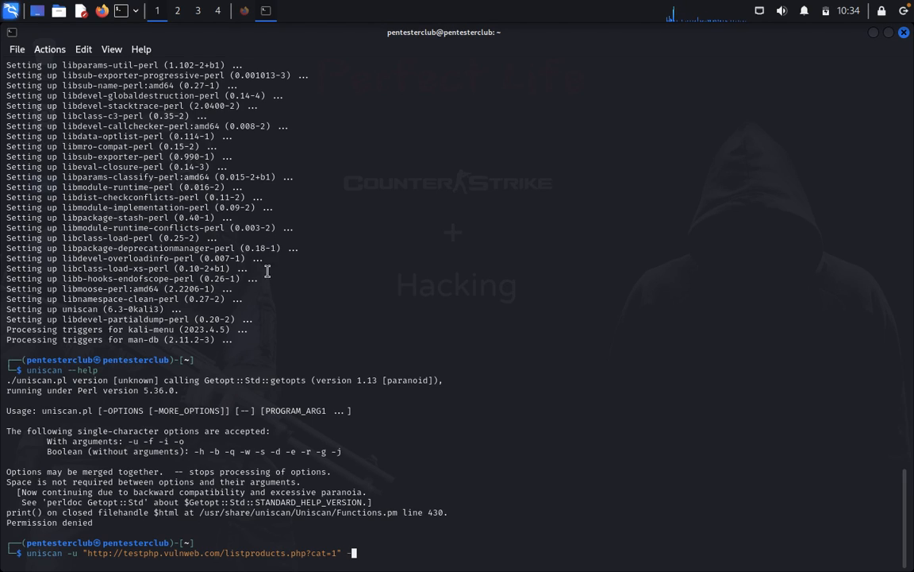
pyautogui.moveTo(111, 448)
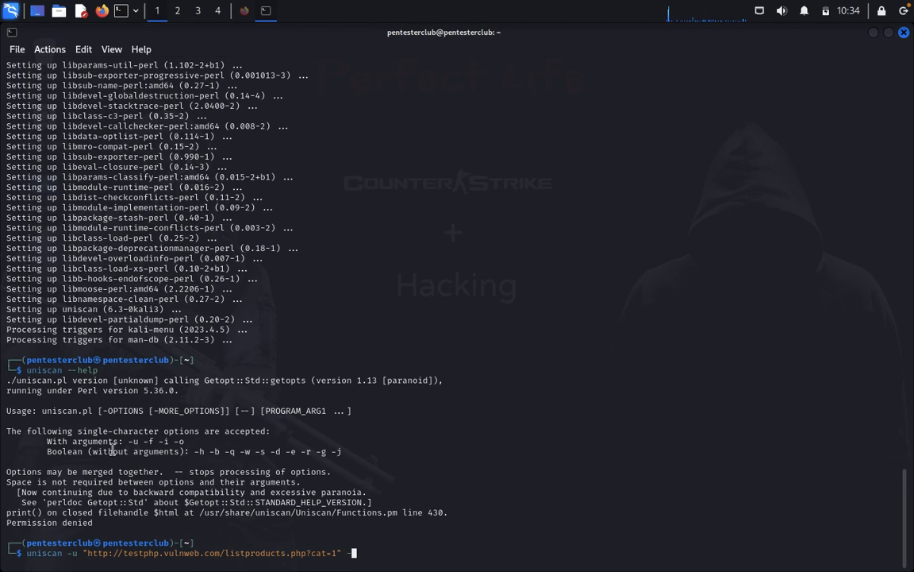
pyautogui.moveTo(390, 446)
pyautogui.write('j')
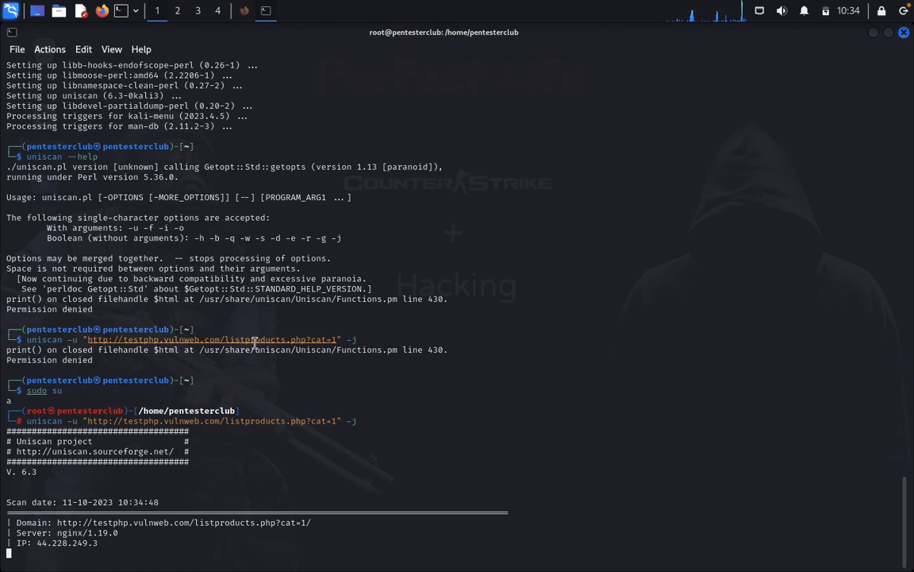
# Step: Run the scan as root and scroll through its ping, traceroute and nslookup results
pyautogui.scroll(-3)
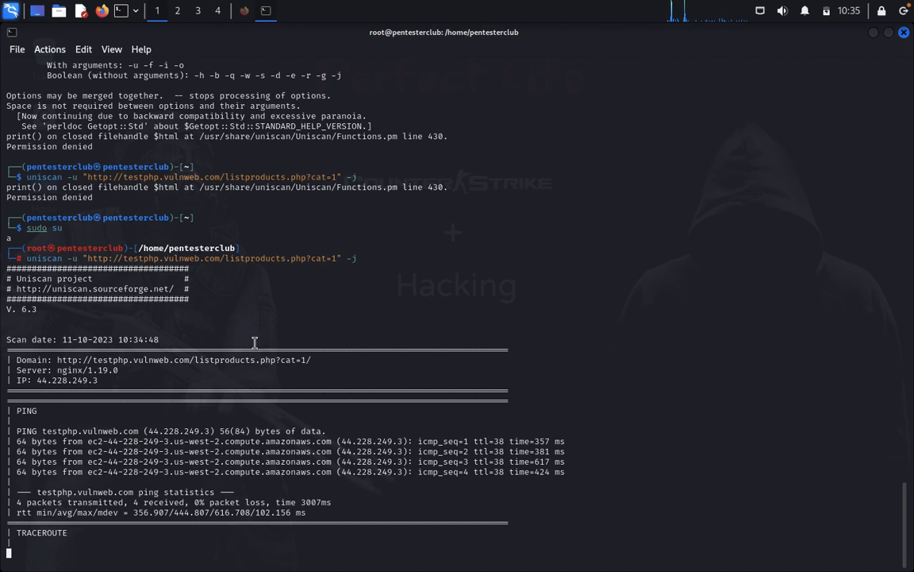
pyautogui.scroll(-3)
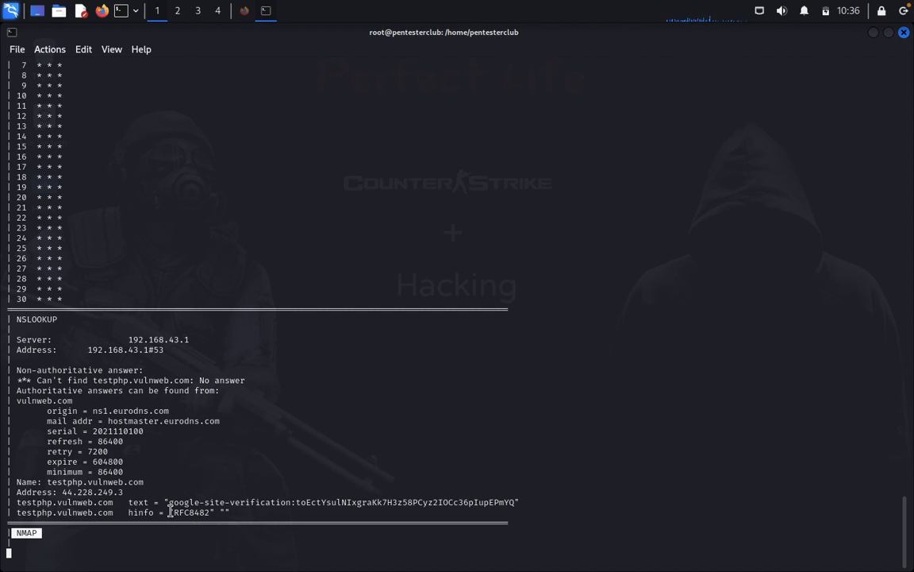
pyautogui.moveTo(196, 371)
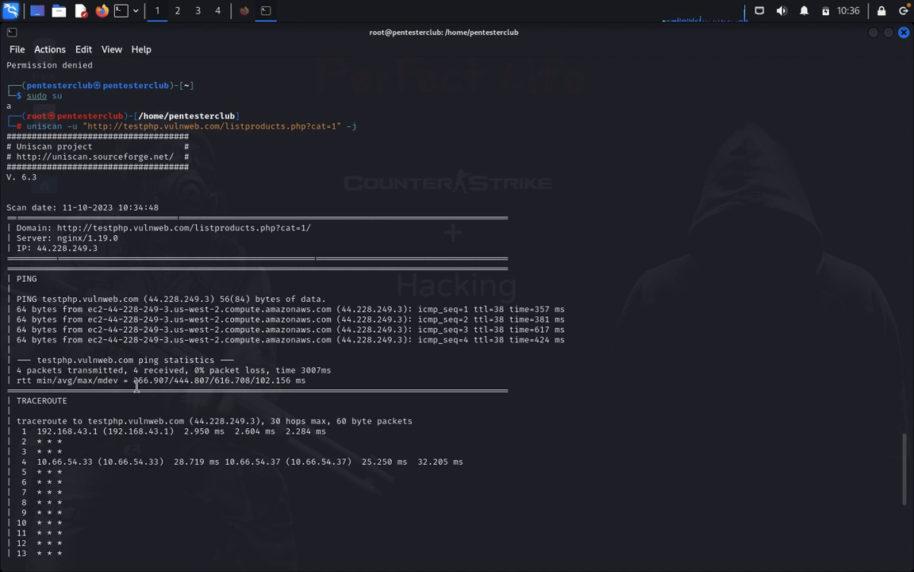
pyautogui.scroll(-3)
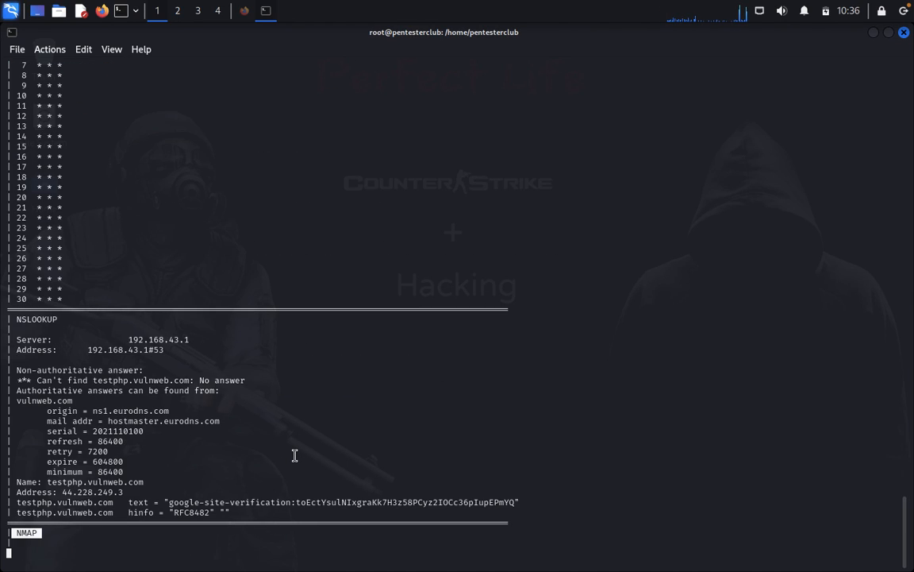
pyautogui.moveTo(22, 60)
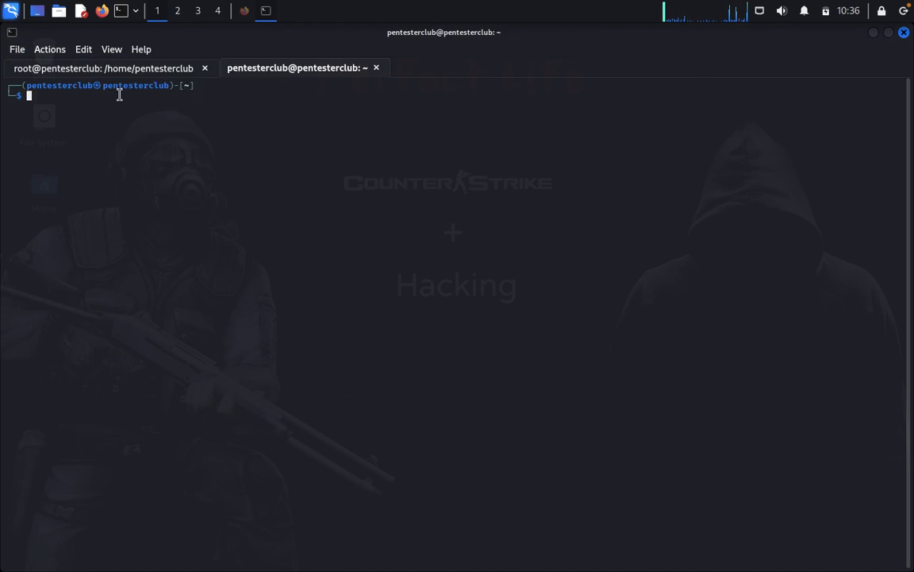
# Step: As root in the new tab, run the pasted uniscan command with -d, then return to the Nmap tab
pyautogui.write('sudo su')
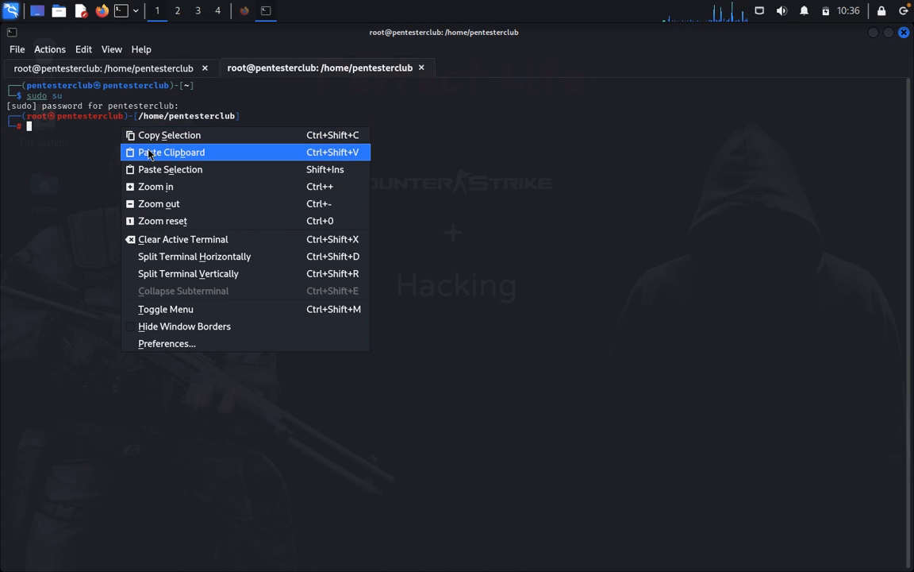
pyautogui.click(171, 152)
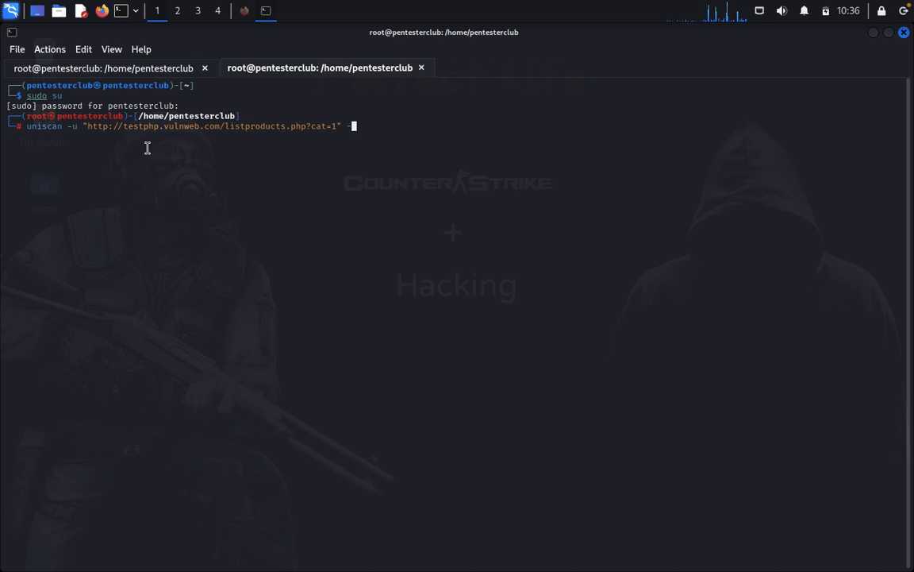
pyautogui.write('-d')
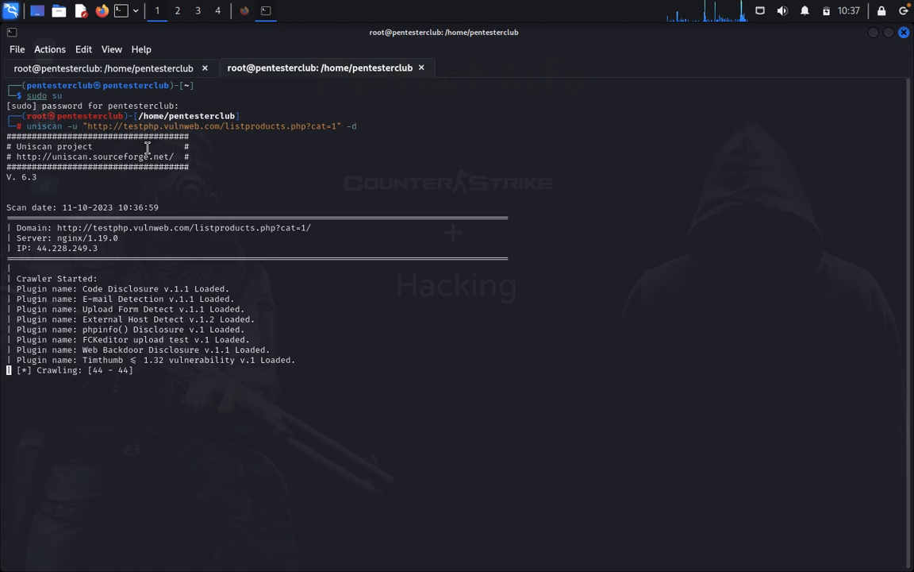
pyautogui.moveTo(35, 263)
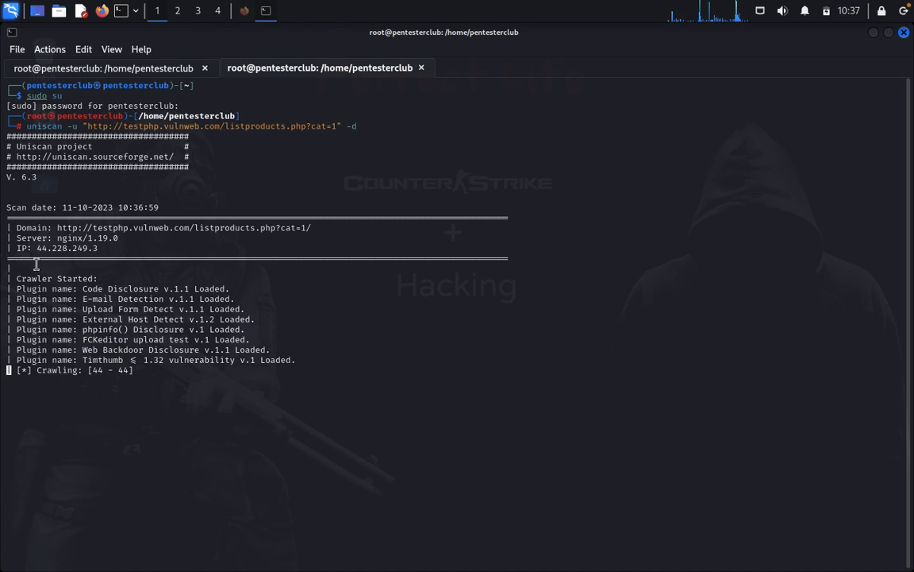
pyautogui.moveTo(133, 238)
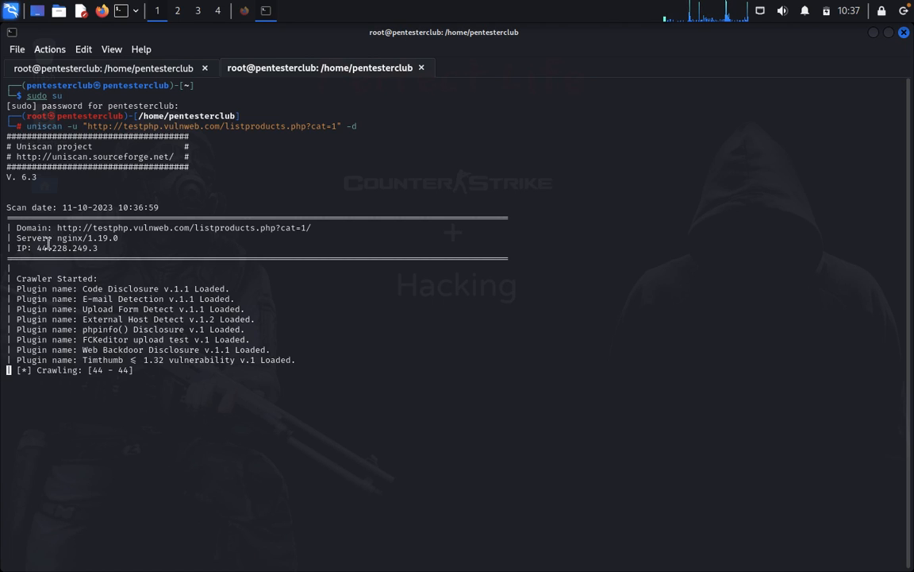
pyautogui.moveTo(136, 324)
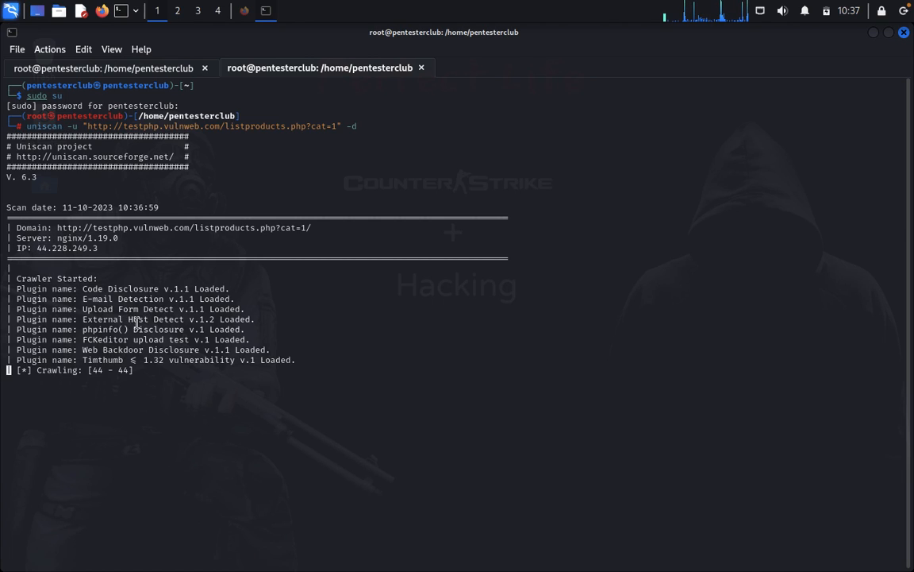
pyautogui.moveTo(296, 320)
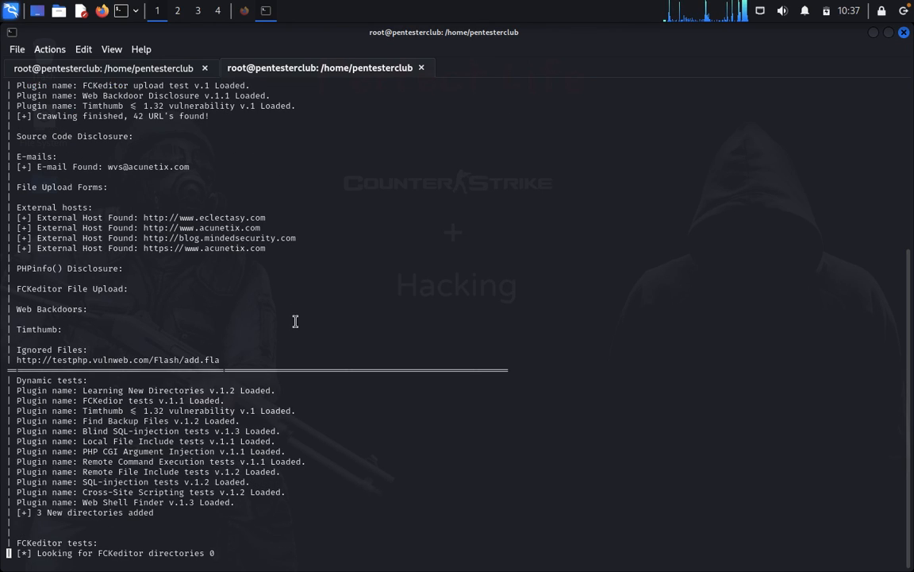
pyautogui.moveTo(60, 341)
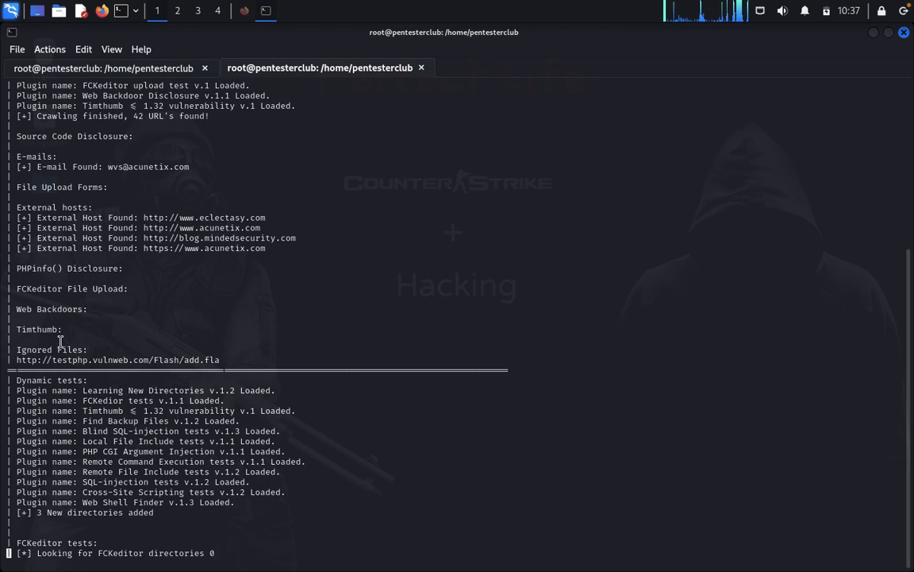
pyautogui.moveTo(213, 320)
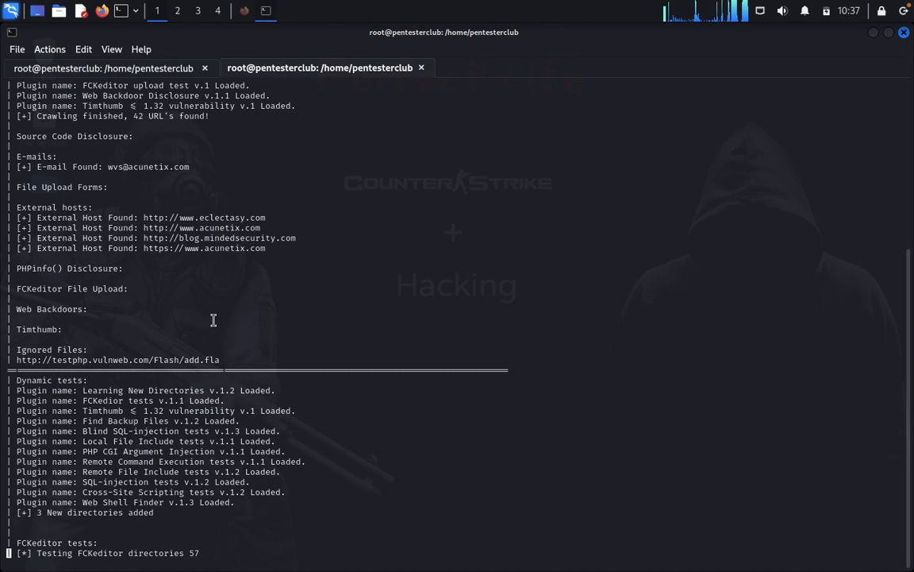
pyautogui.click(103, 66)
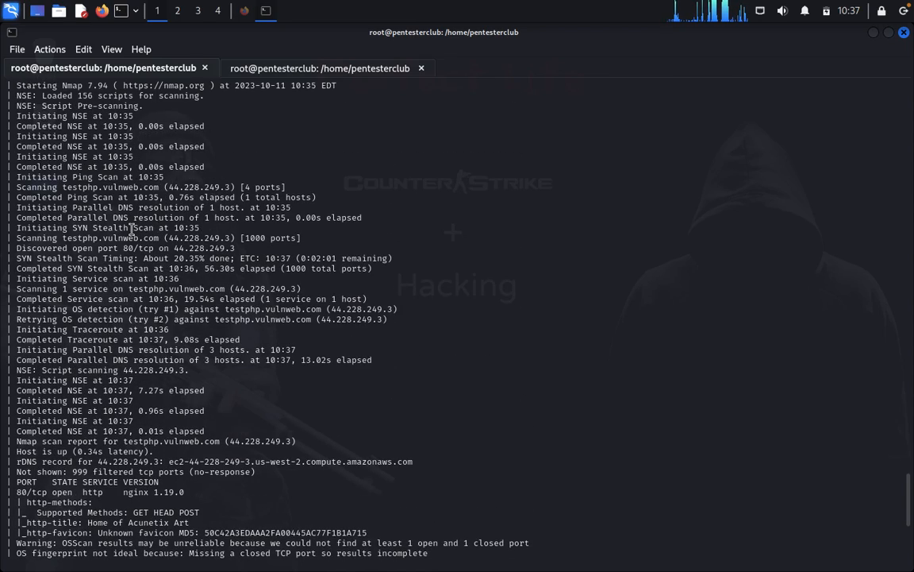
pyautogui.moveTo(121, 334)
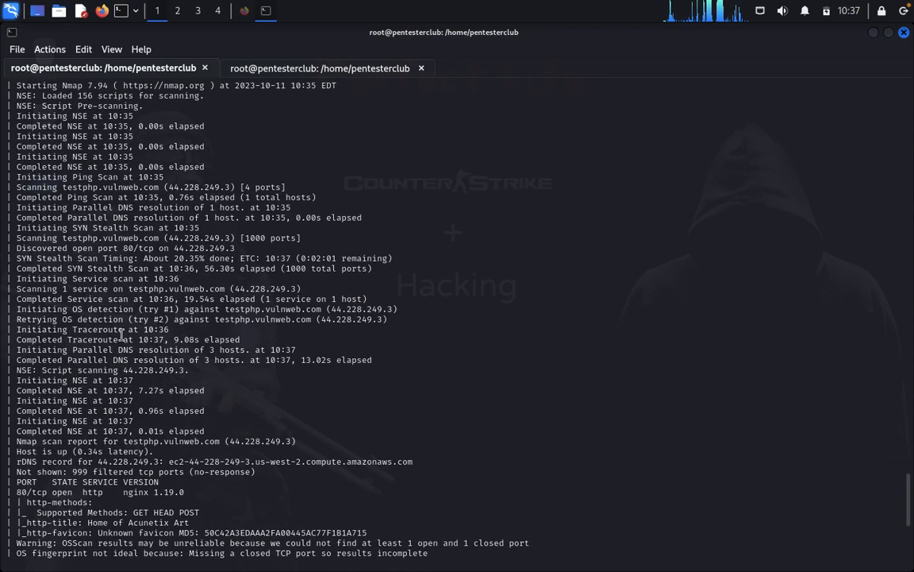
# Step: Scroll to the end of the Nmap output with OS detection notes and traceroute hops
pyautogui.scroll(-3)
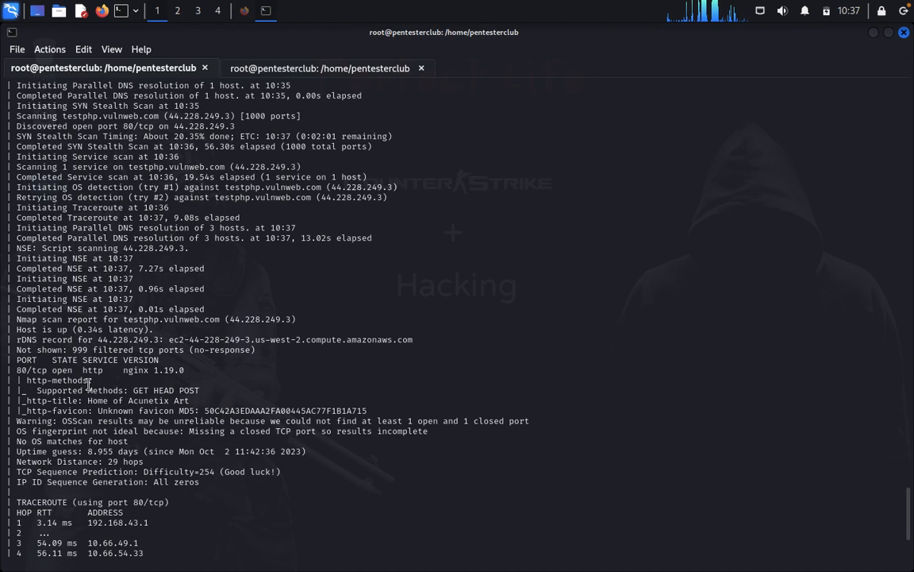
pyautogui.scroll(-3)
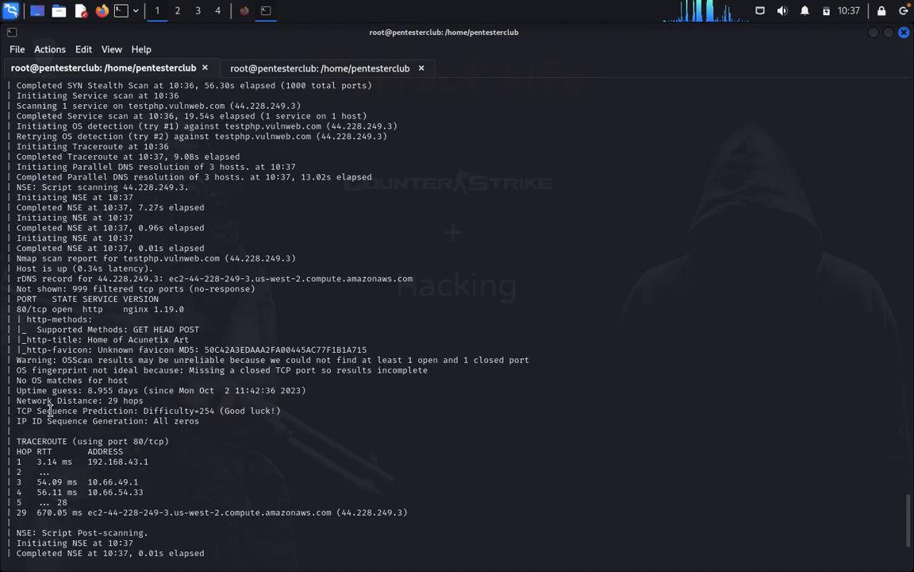
pyautogui.scroll(-3)
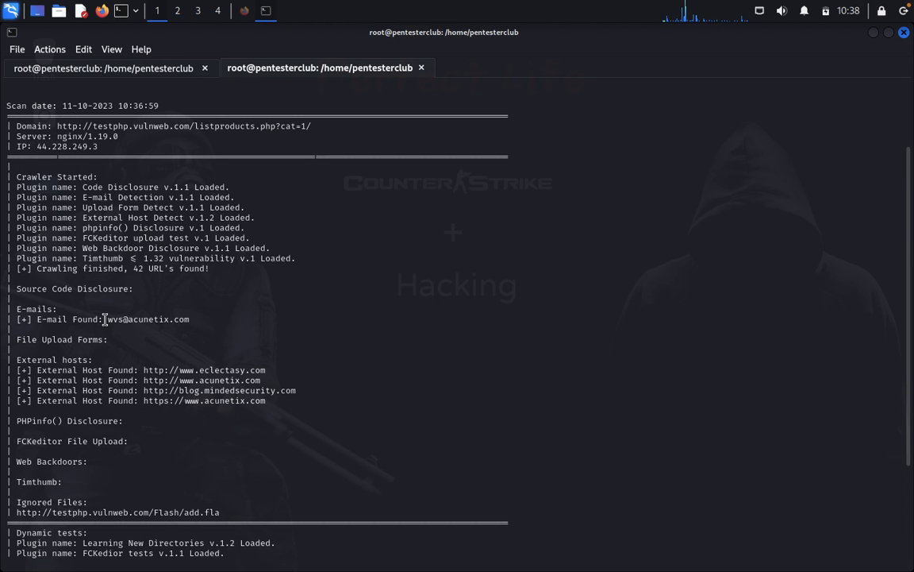
pyautogui.doubleClick(146, 318)
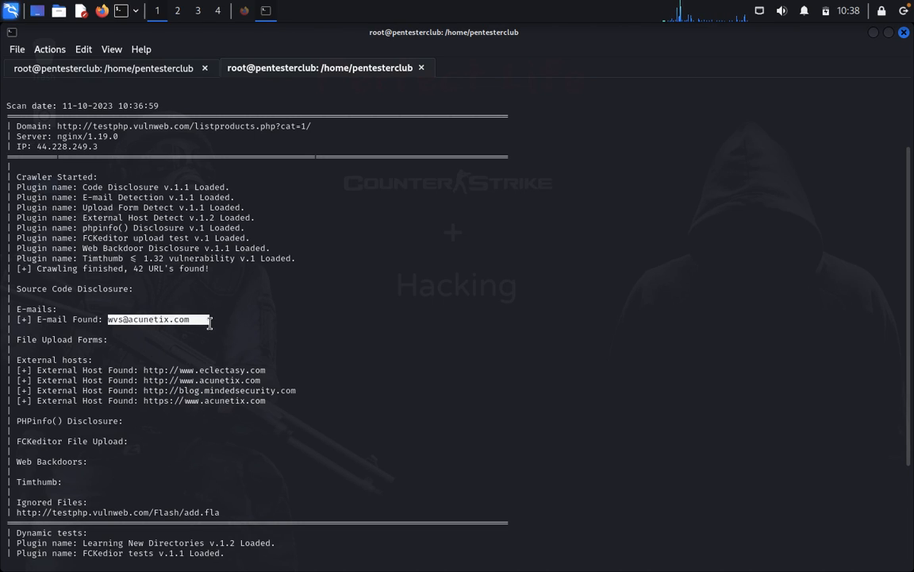
pyautogui.click(368, 292)
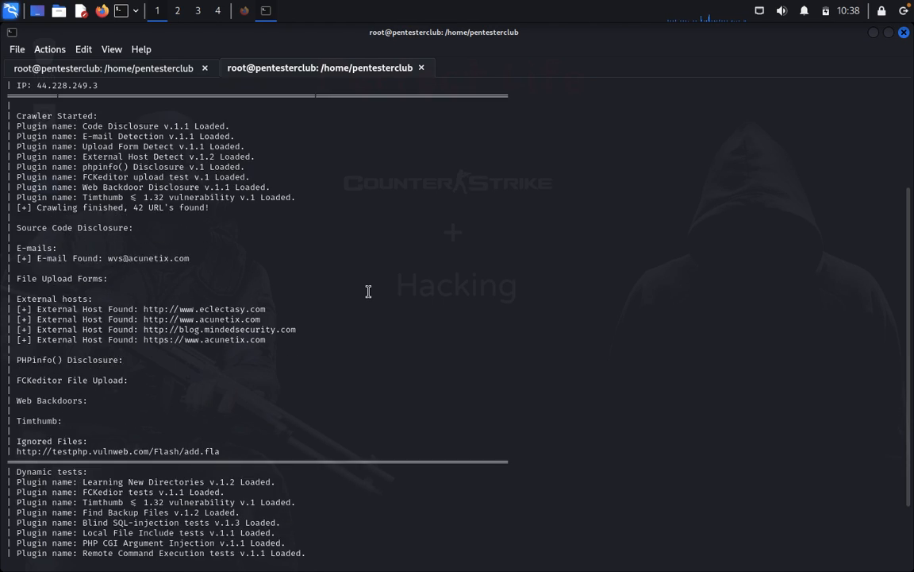
pyautogui.scroll(-3)
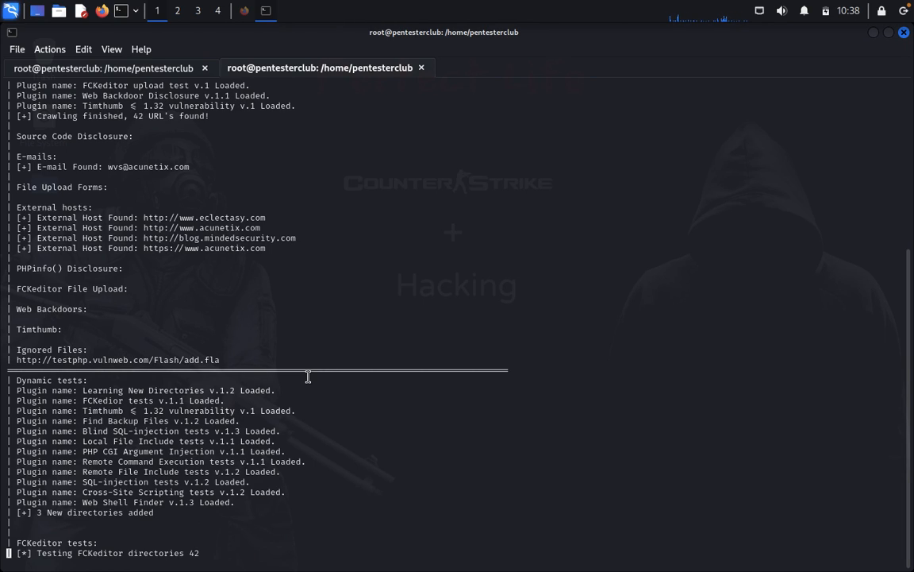
pyautogui.moveTo(231, 369)
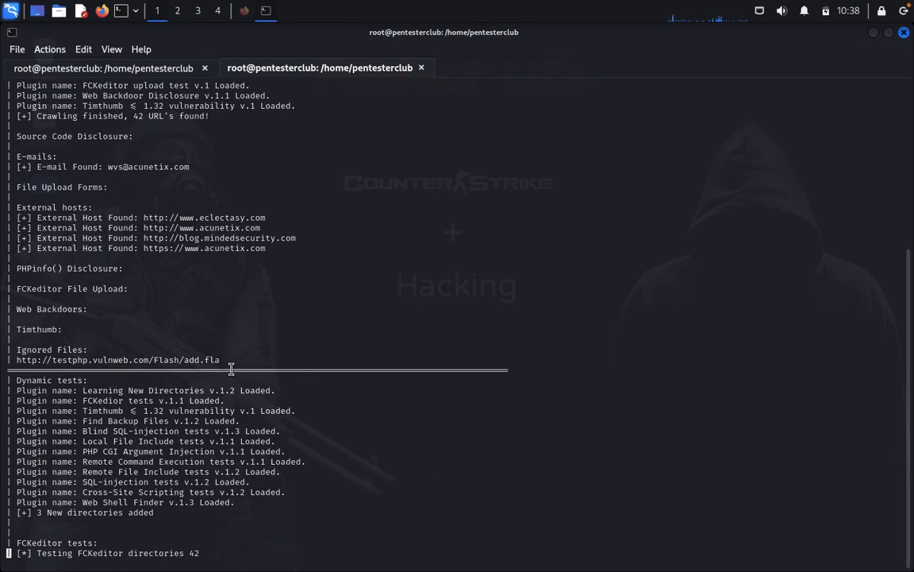
pyautogui.moveTo(421, 403)
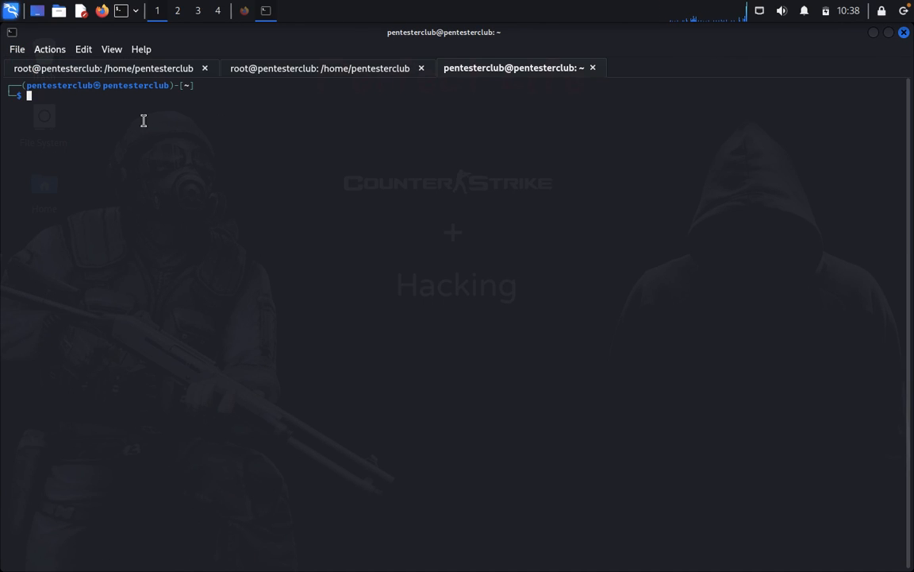
# Step: Become root and run uniscan -q directory check on the listproducts.php?cat=1 URL
pyautogui.write('sudo su')
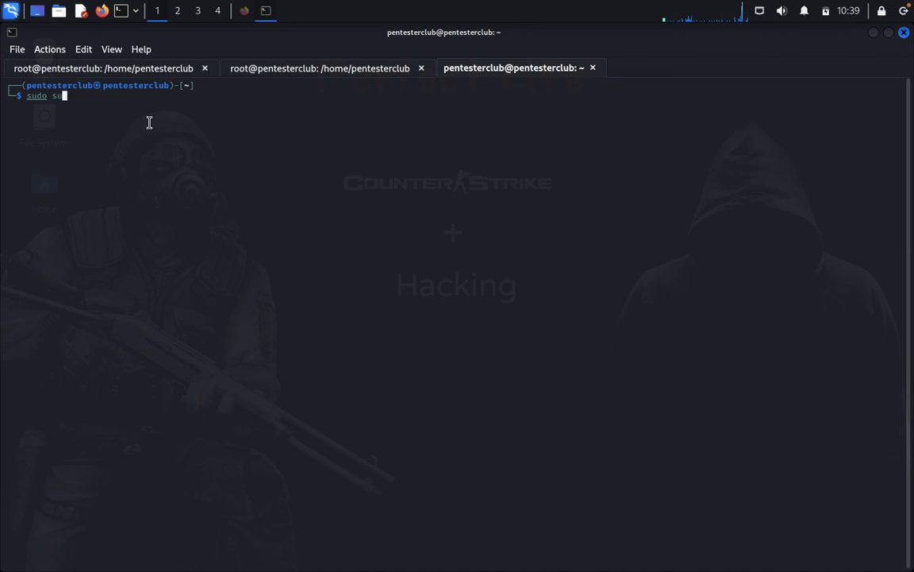
pyautogui.press('Return')
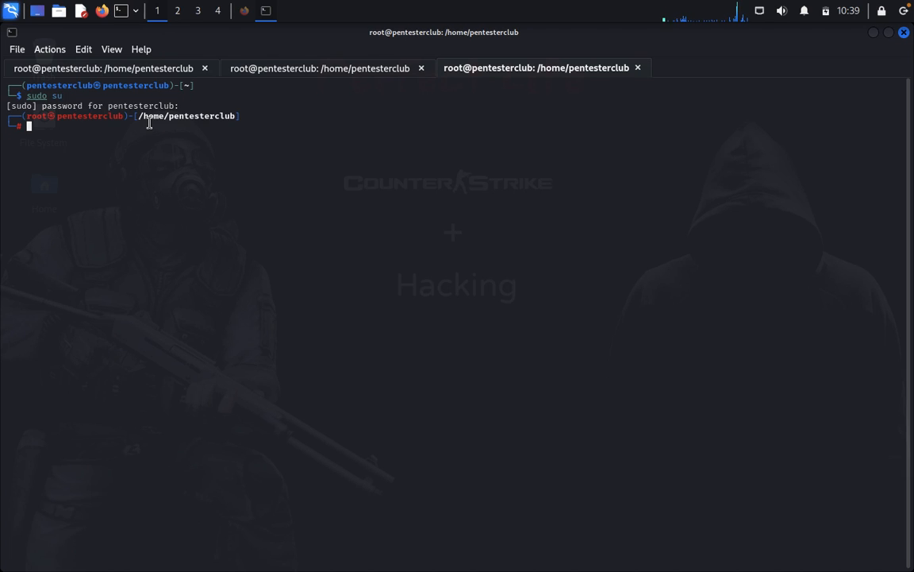
pyautogui.write('uniscan -u "http://testphp.vulnweb.com/listproducts.php?cat=1" -j')
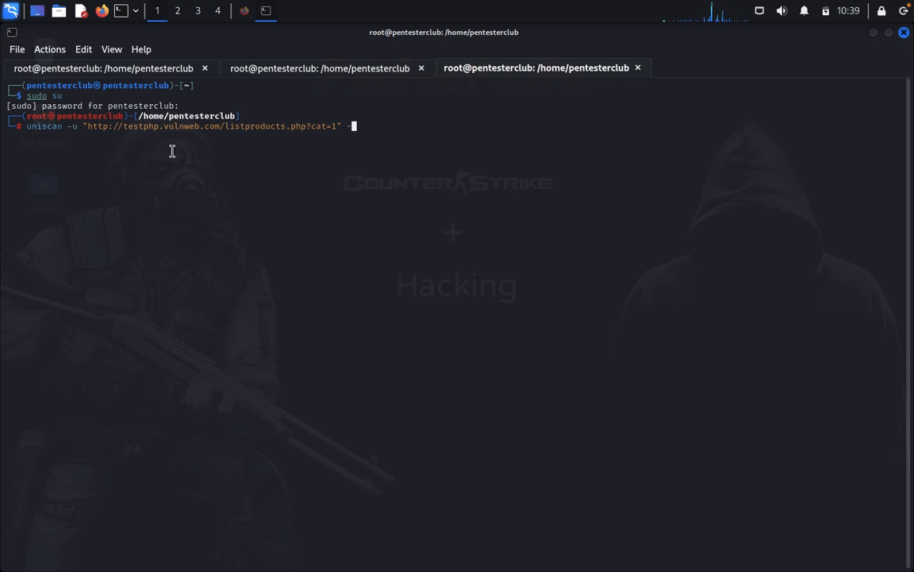
pyautogui.write('-q')
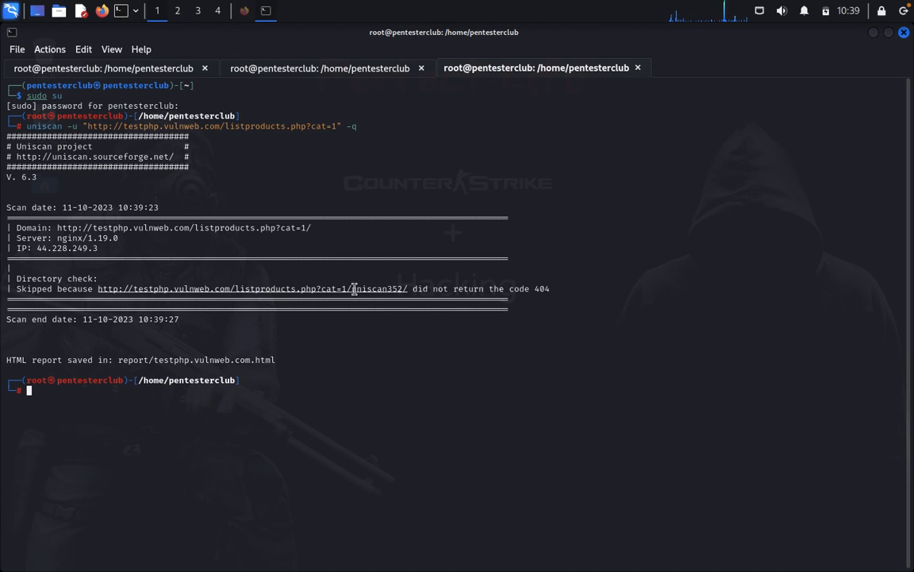
pyautogui.moveTo(340, 383)
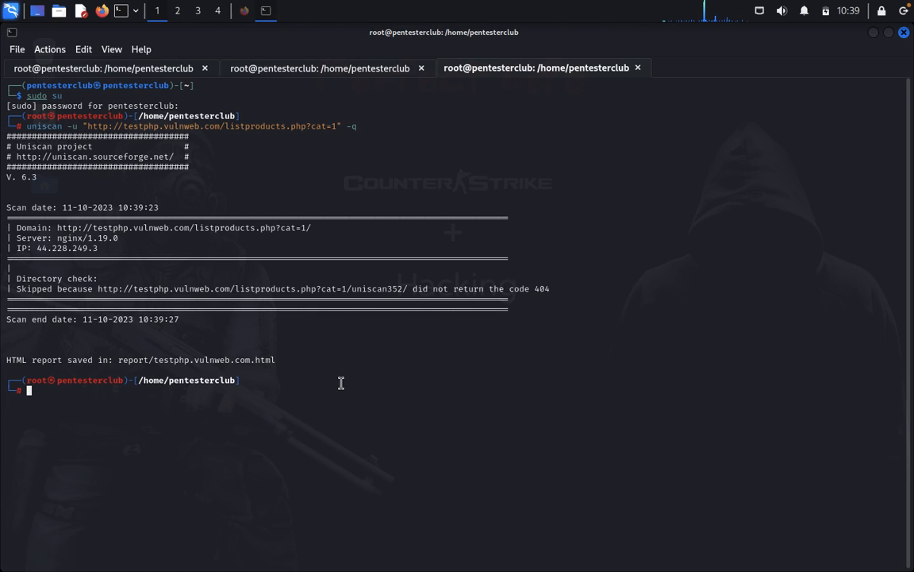
# Step: Run uniscan -g fingerprint scan on the same URL and watch it probe Drupal plugins
pyautogui.write('uniscan -u "http://testphp.vulnweb.com/listproducts.php?cat=1" -d')
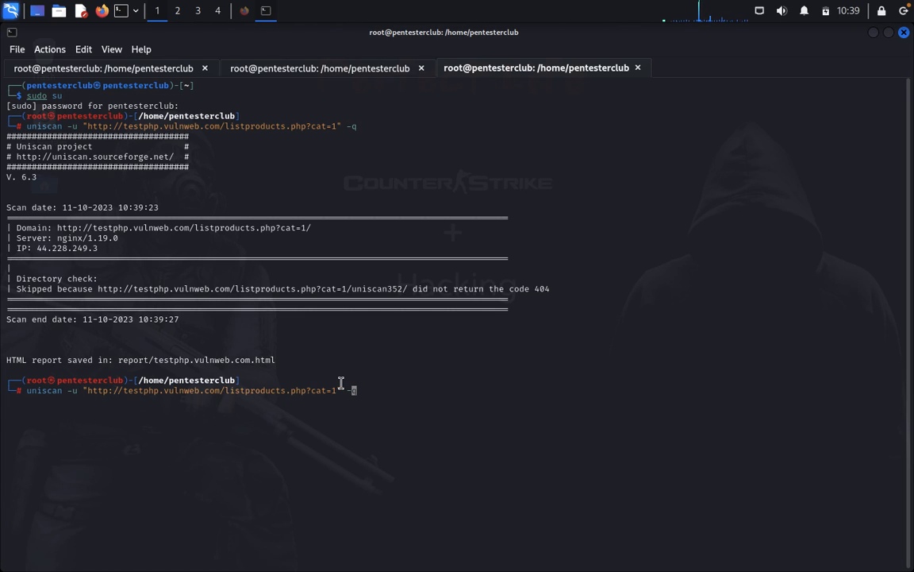
pyautogui.write('g')
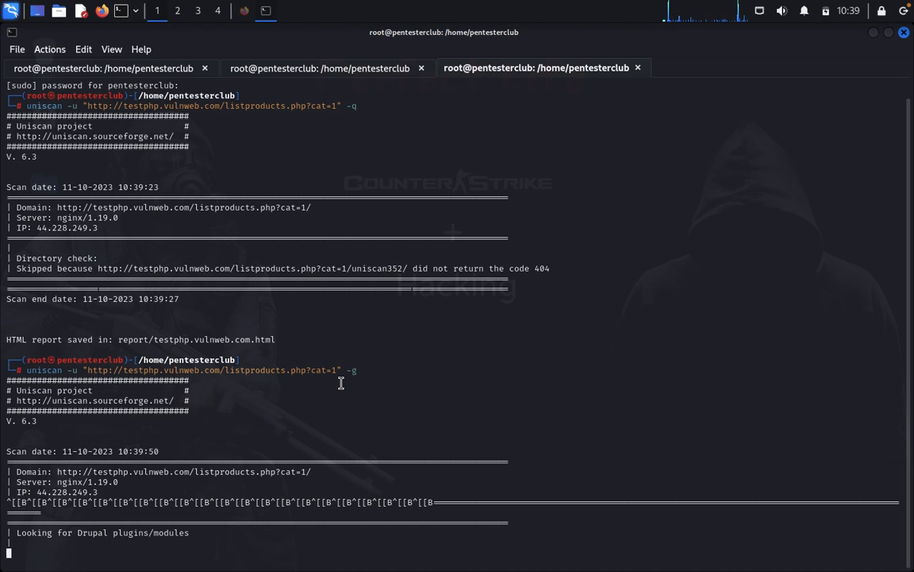
pyautogui.scroll(-3)
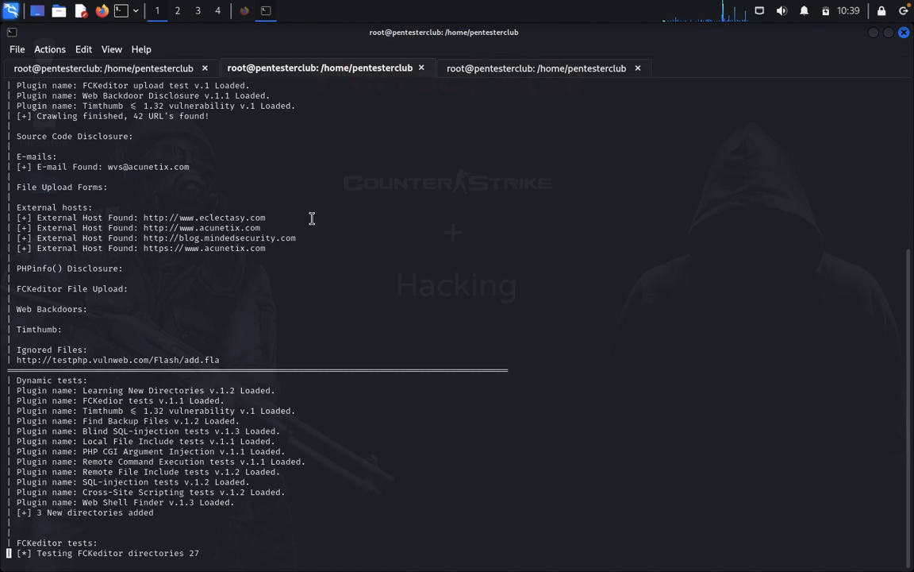
pyautogui.moveTo(222, 437)
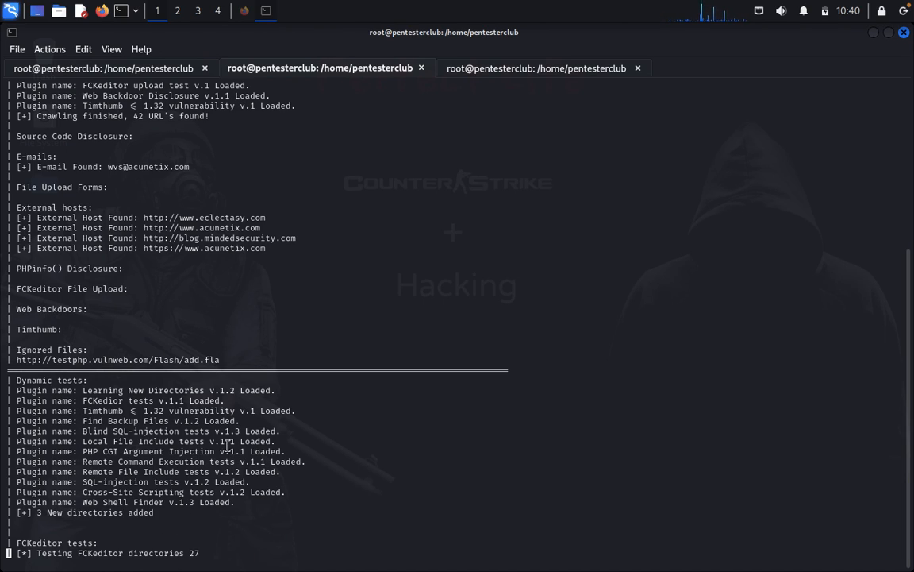
# Step: Return to the fingerprint (-g) scan tab after checking the FCKeditor directory tests
pyautogui.click(536, 66)
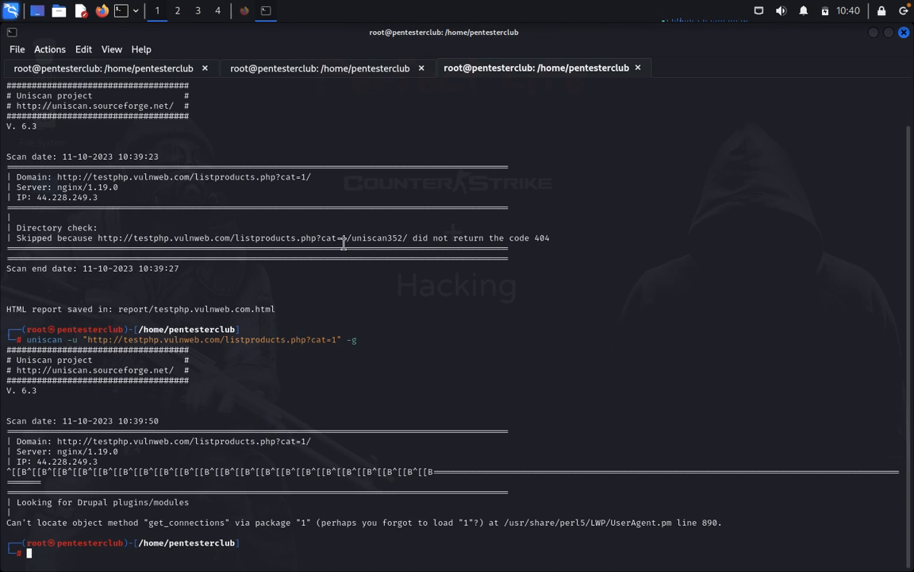
pyautogui.moveTo(296, 92)
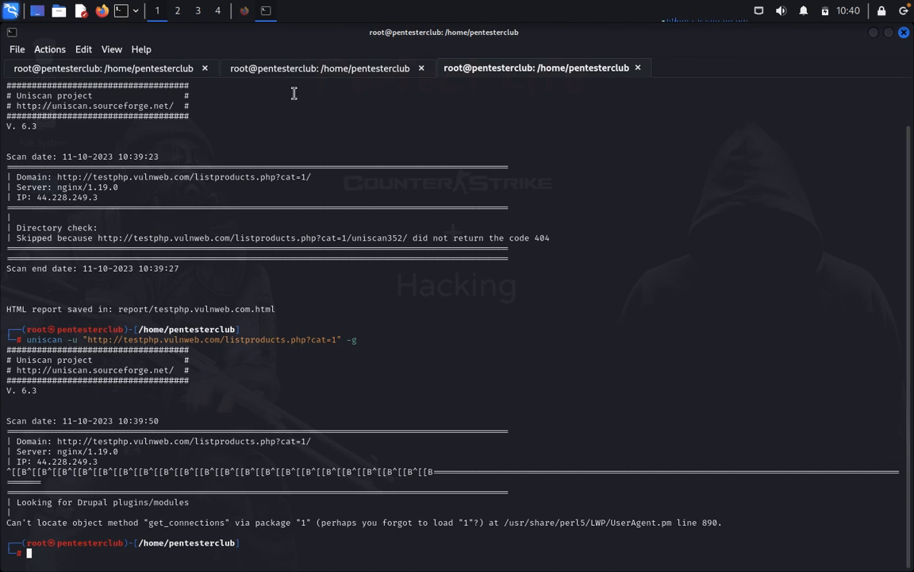
# Step: Switch back to the dynamic (-d) scan tab after the get_connections Perl error
pyautogui.click(321, 67)
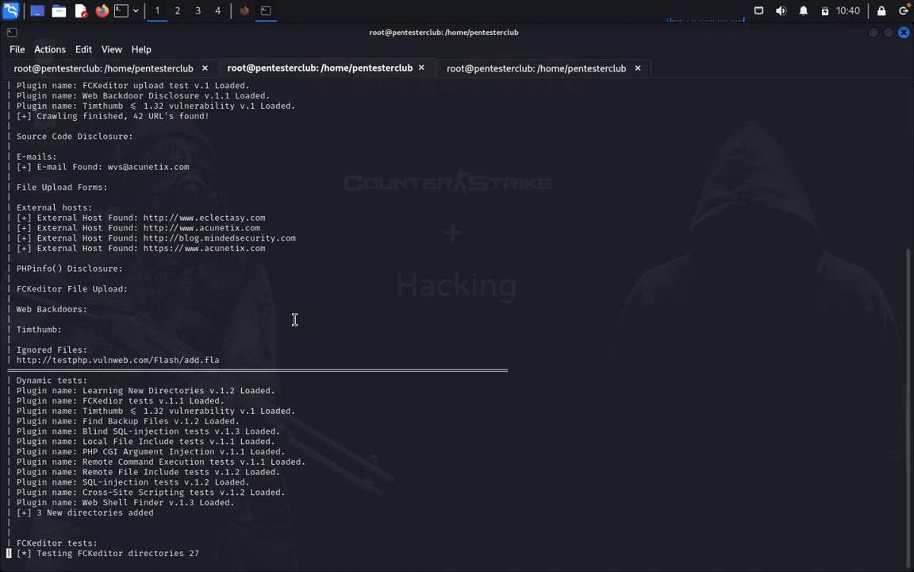